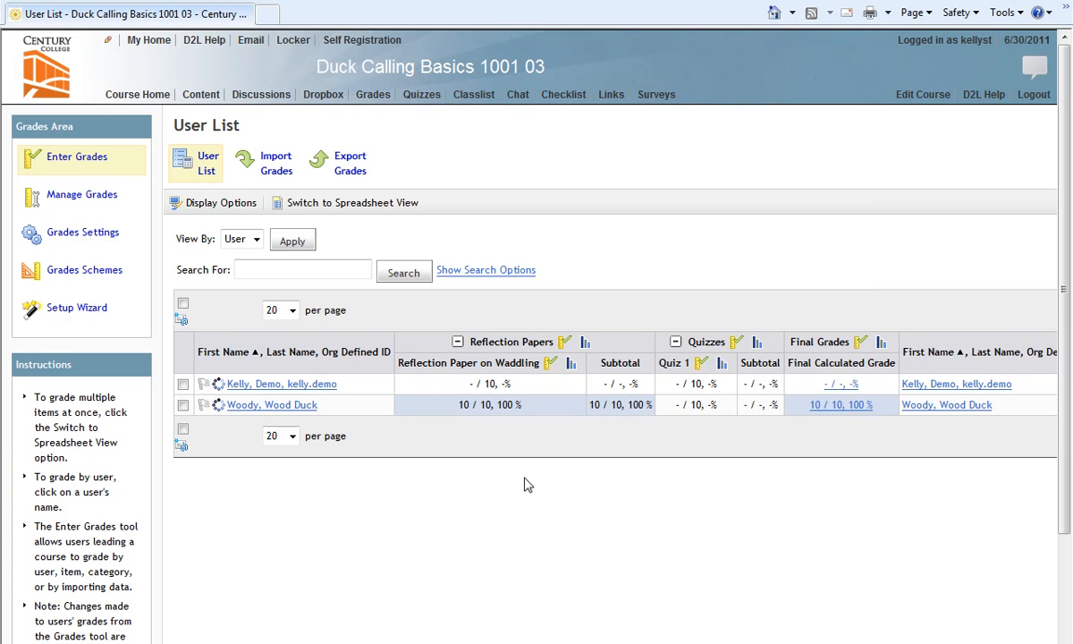
mouse_move(552, 480)
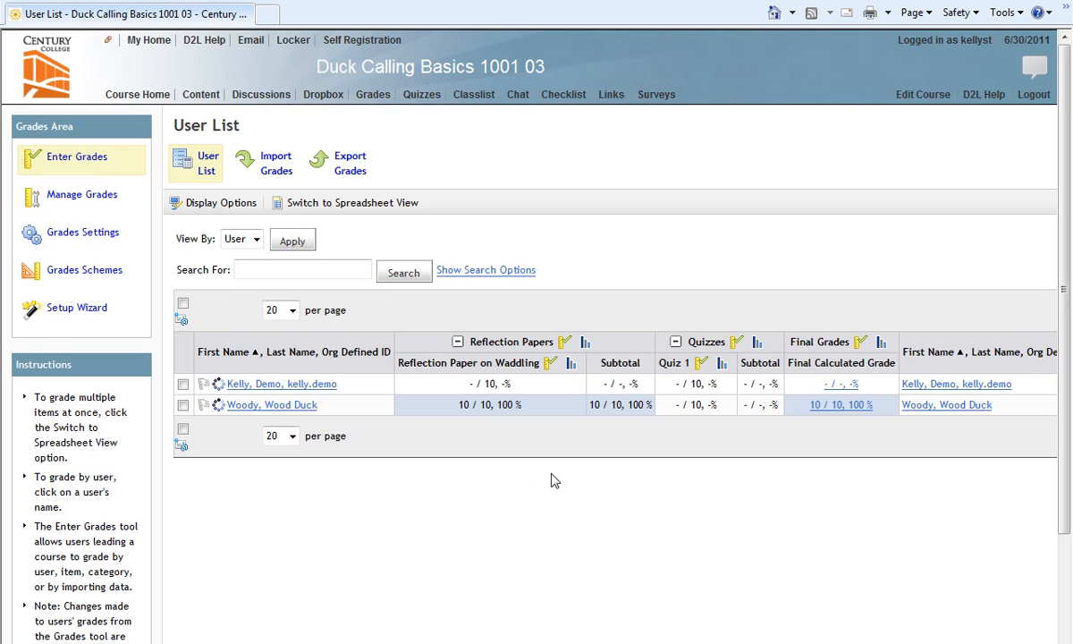
mouse_move(231, 145)
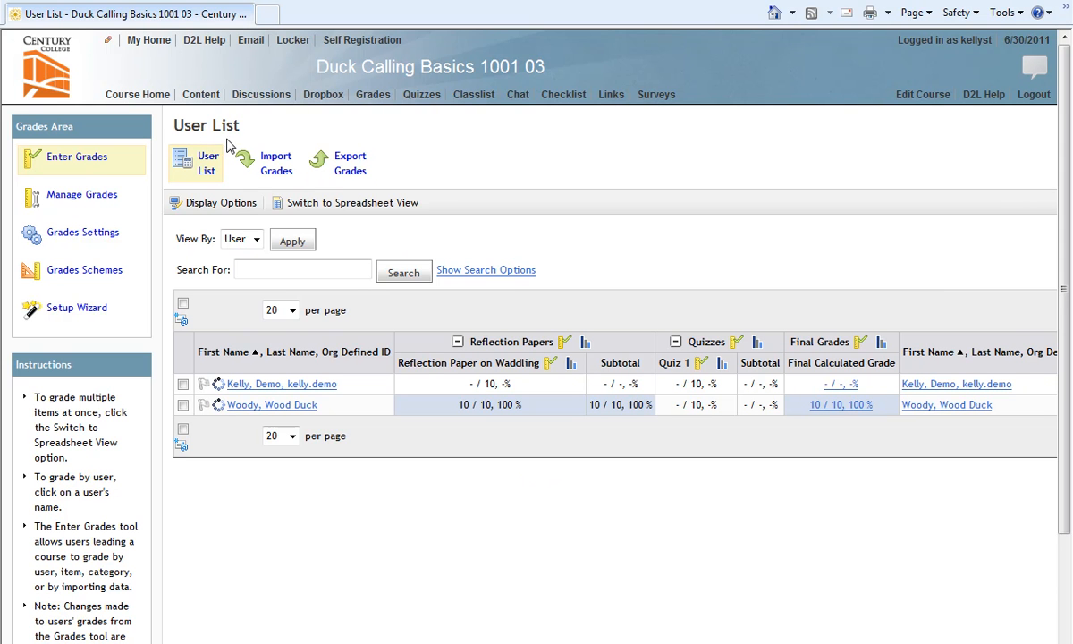
mouse_move(214, 146)
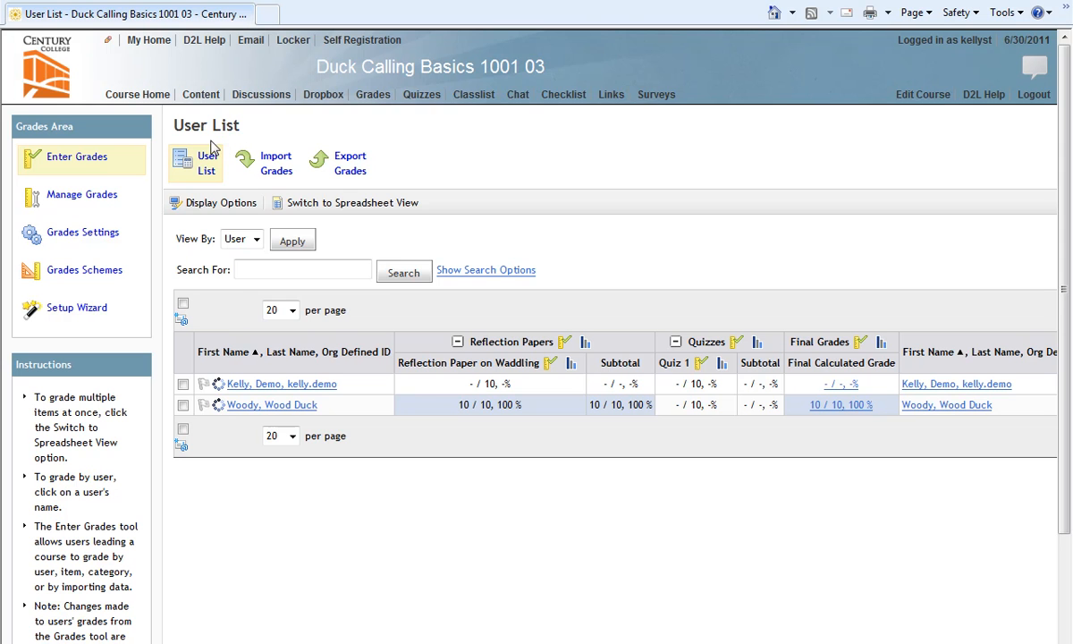
mouse_move(71, 133)
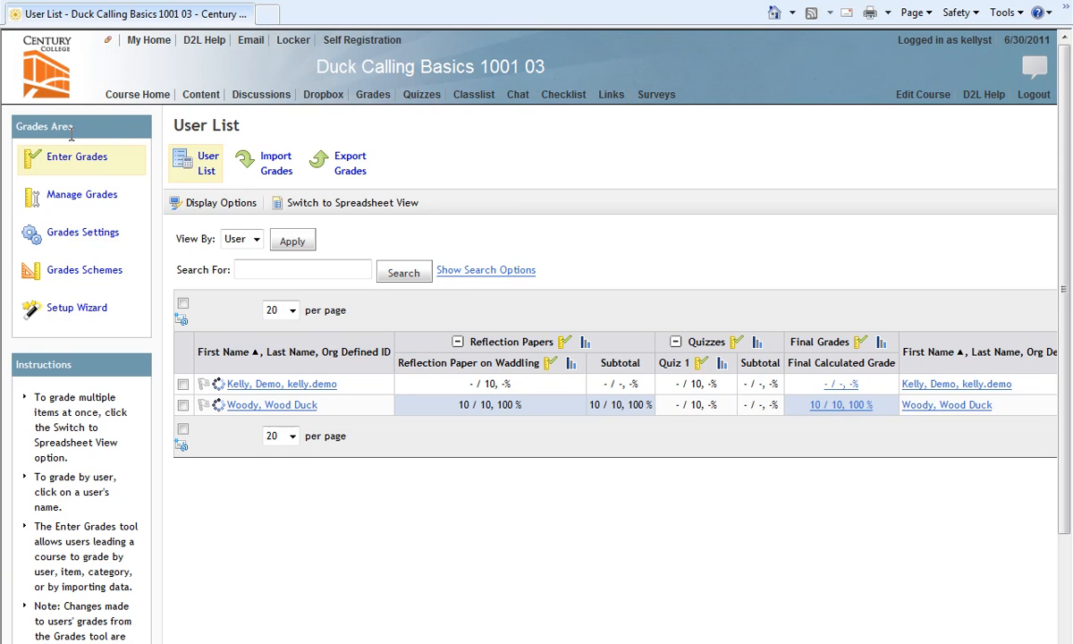
mouse_move(100, 143)
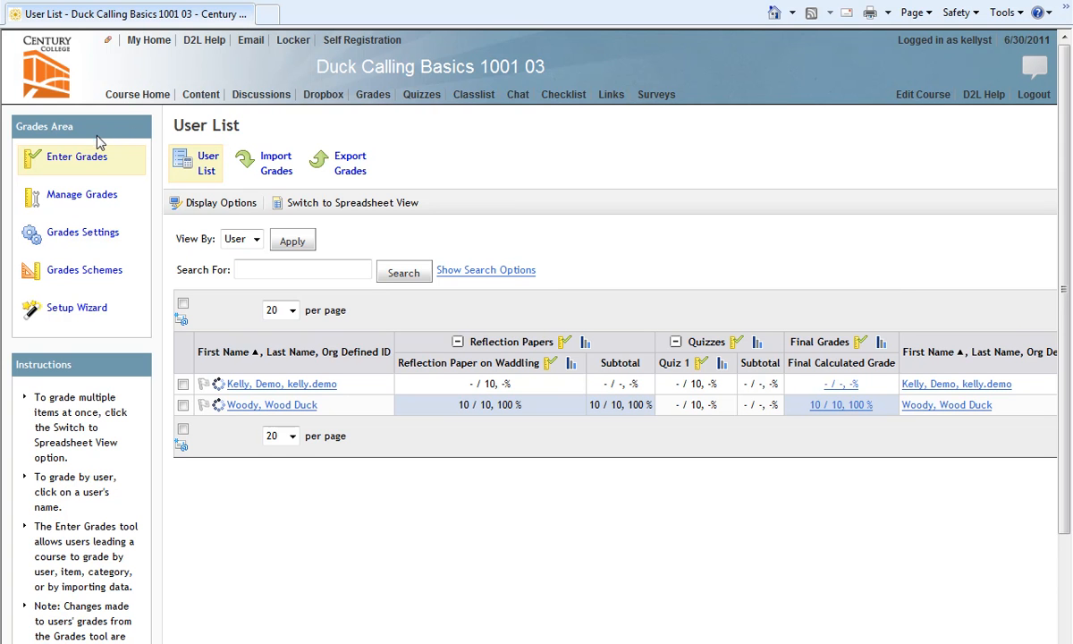
mouse_move(76, 156)
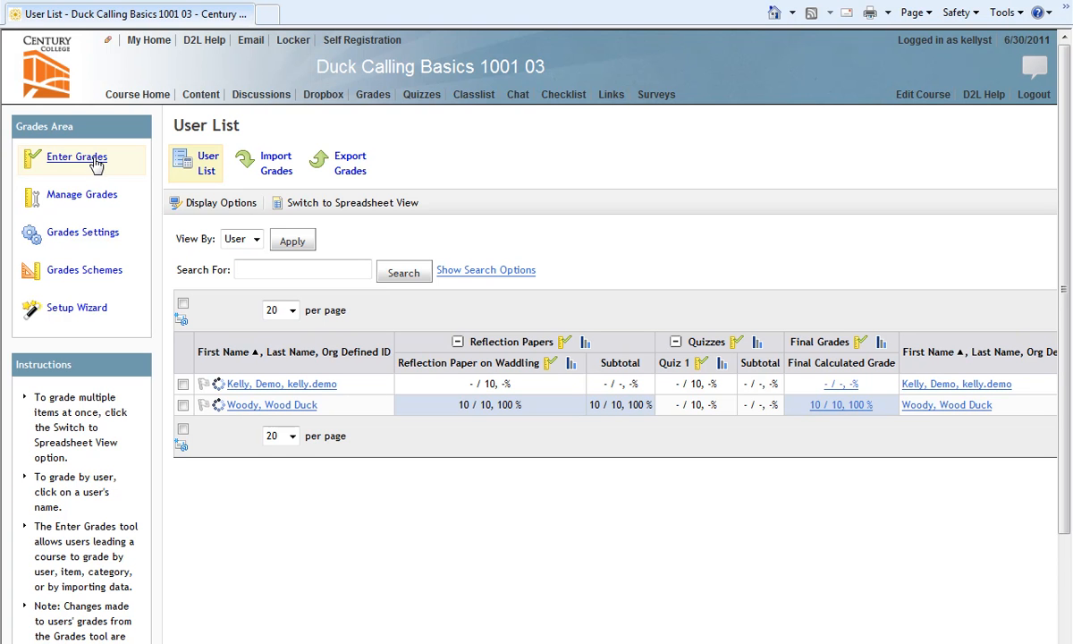
mouse_move(92, 168)
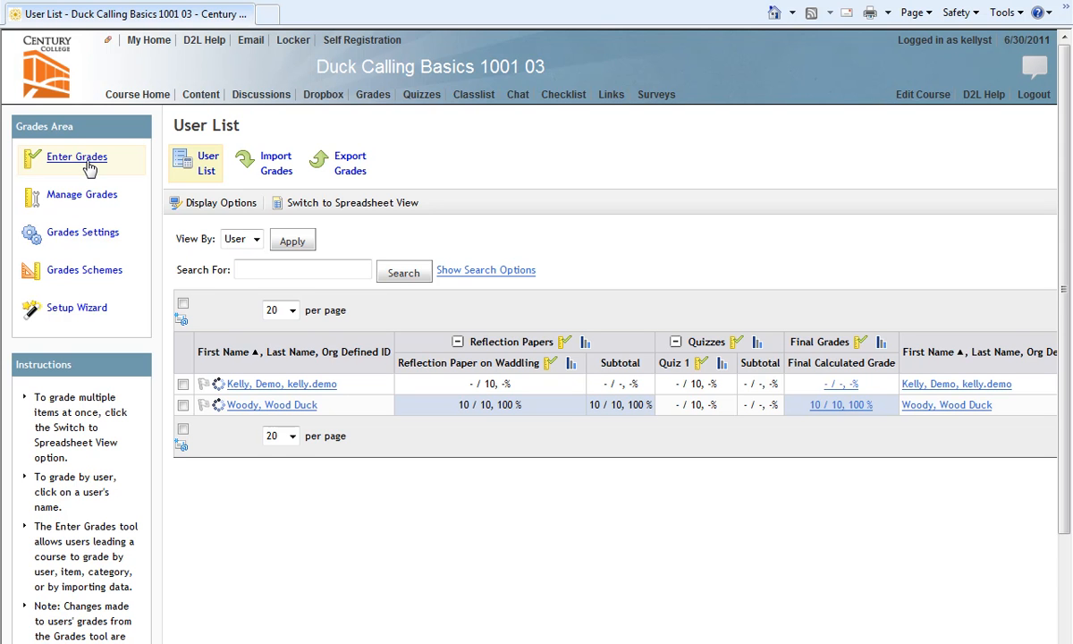
mouse_move(214, 351)
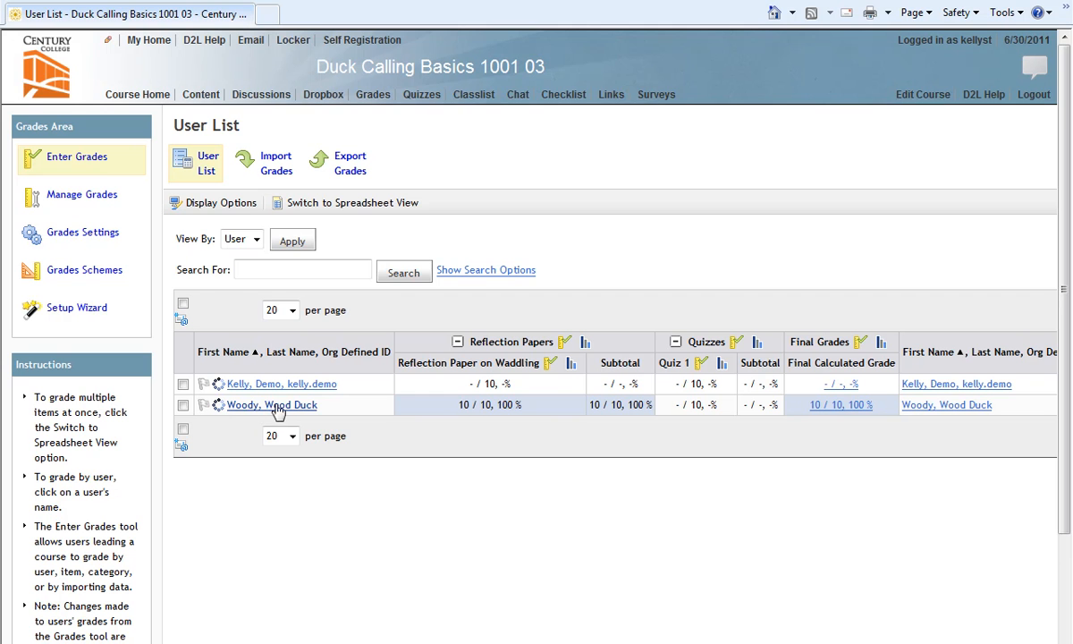
mouse_move(268, 409)
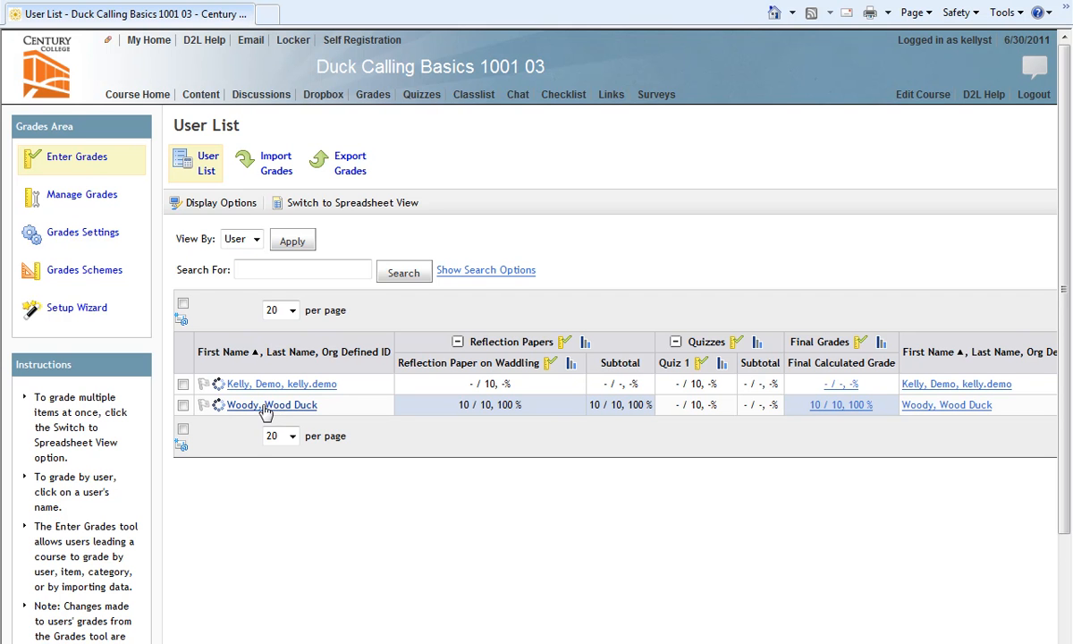
Open Woody Wood Duck's grades and preview them as the student sees them.
left_click(271, 404)
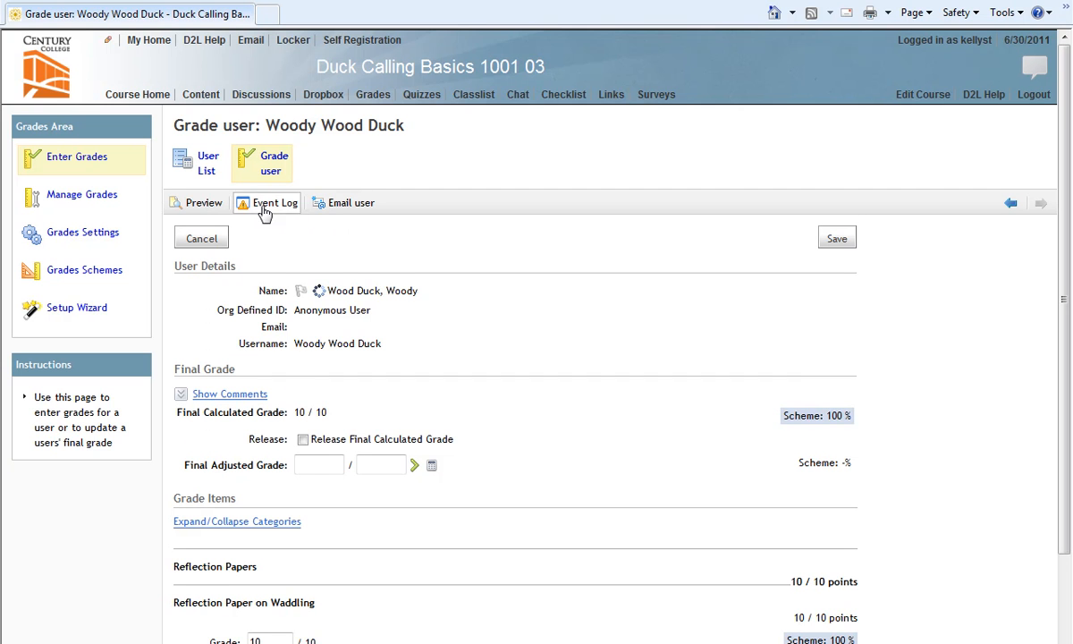
mouse_move(203, 202)
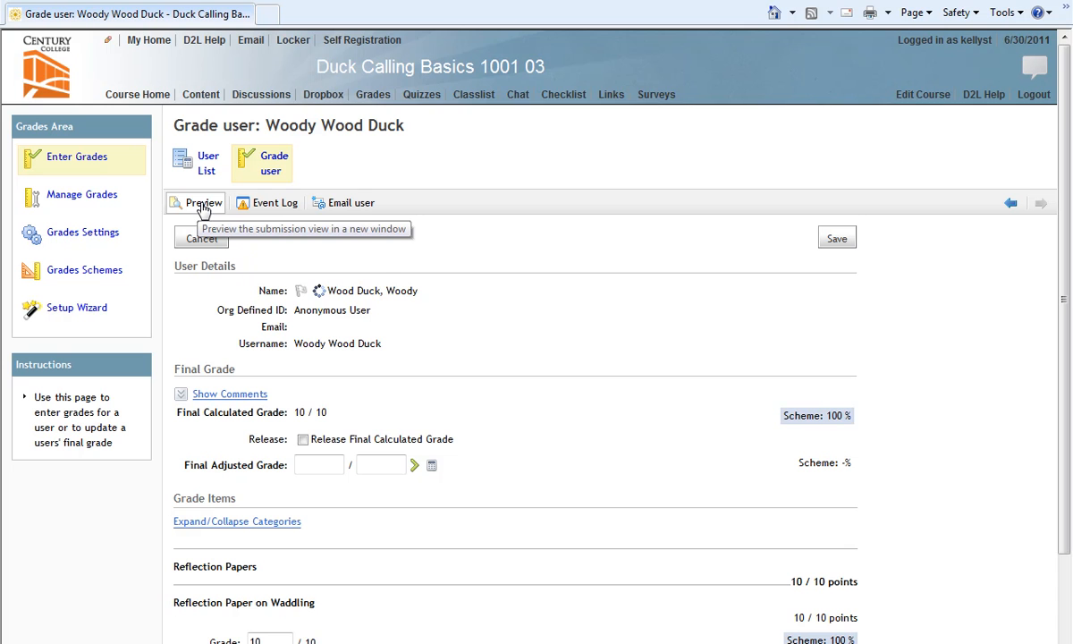
left_click(203, 202)
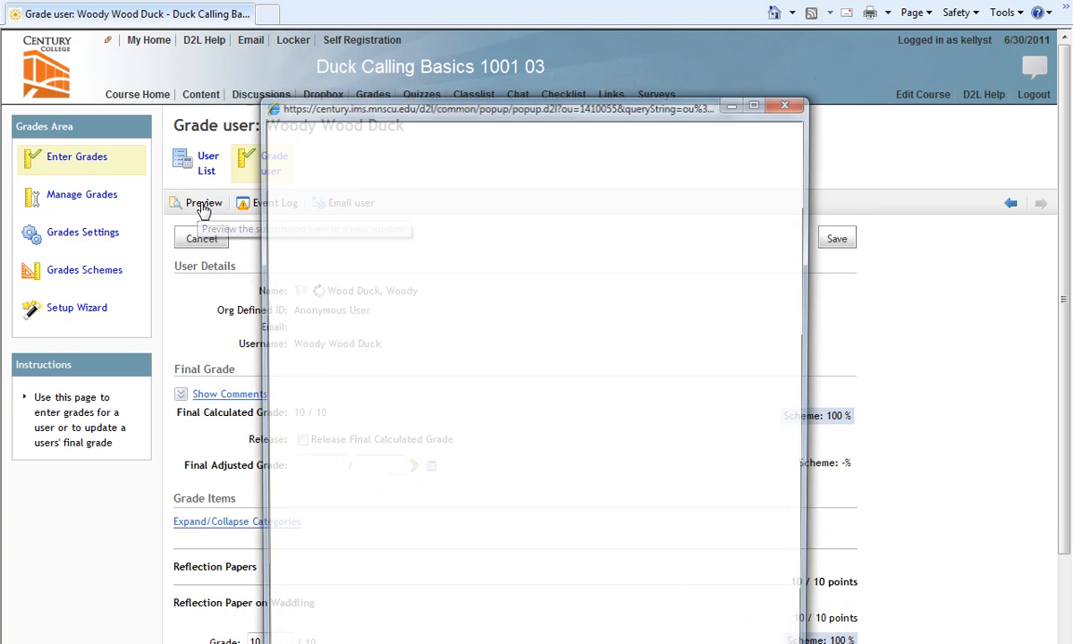
left_click(203, 202)
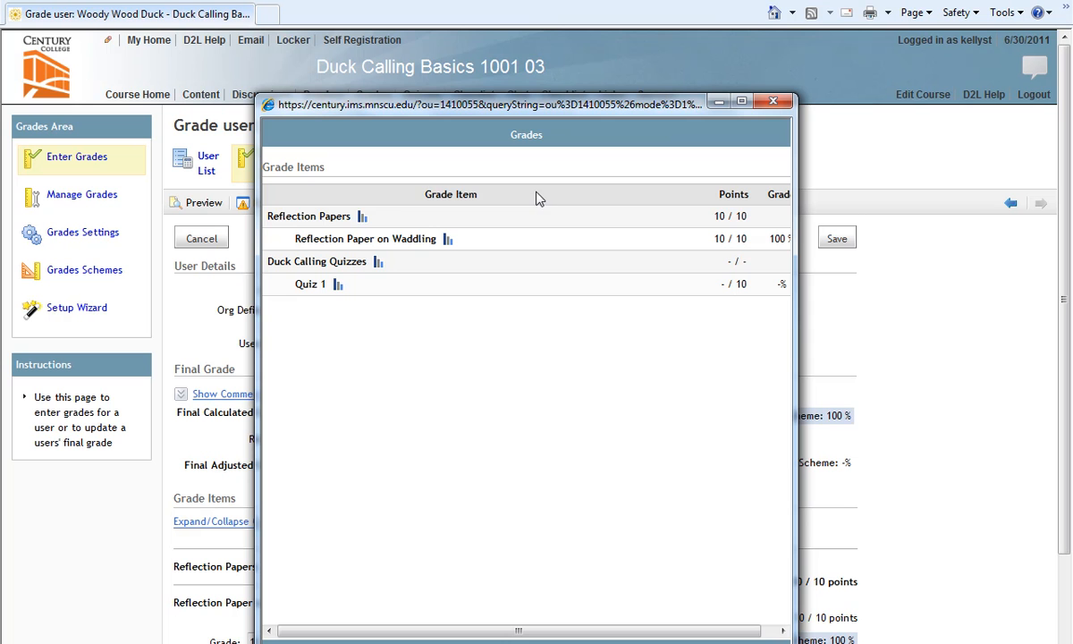
mouse_move(396, 225)
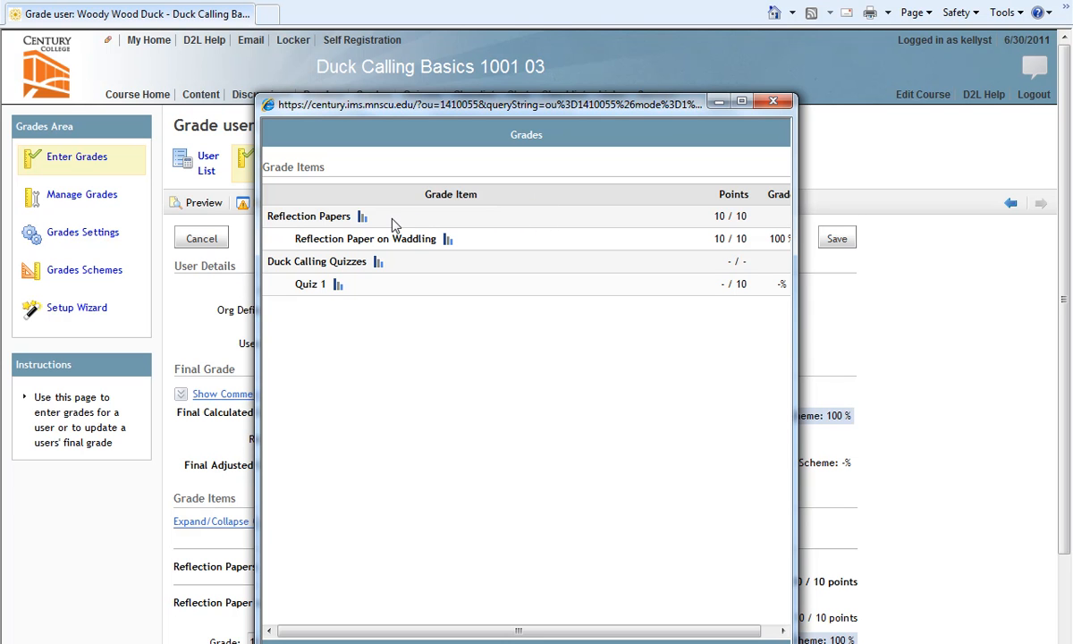
mouse_move(475, 249)
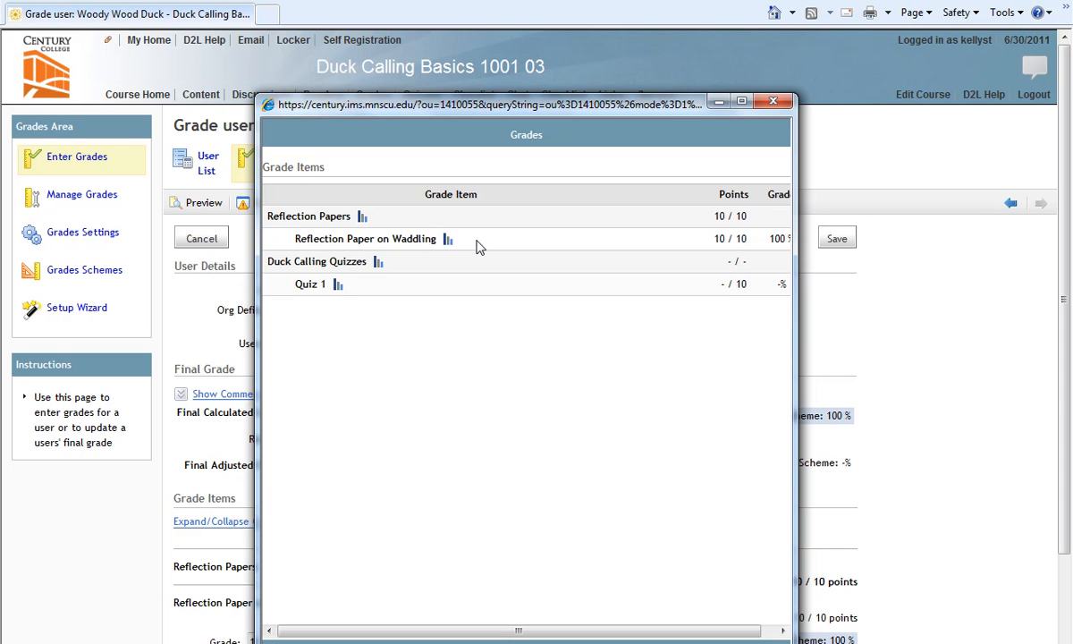
mouse_move(415, 271)
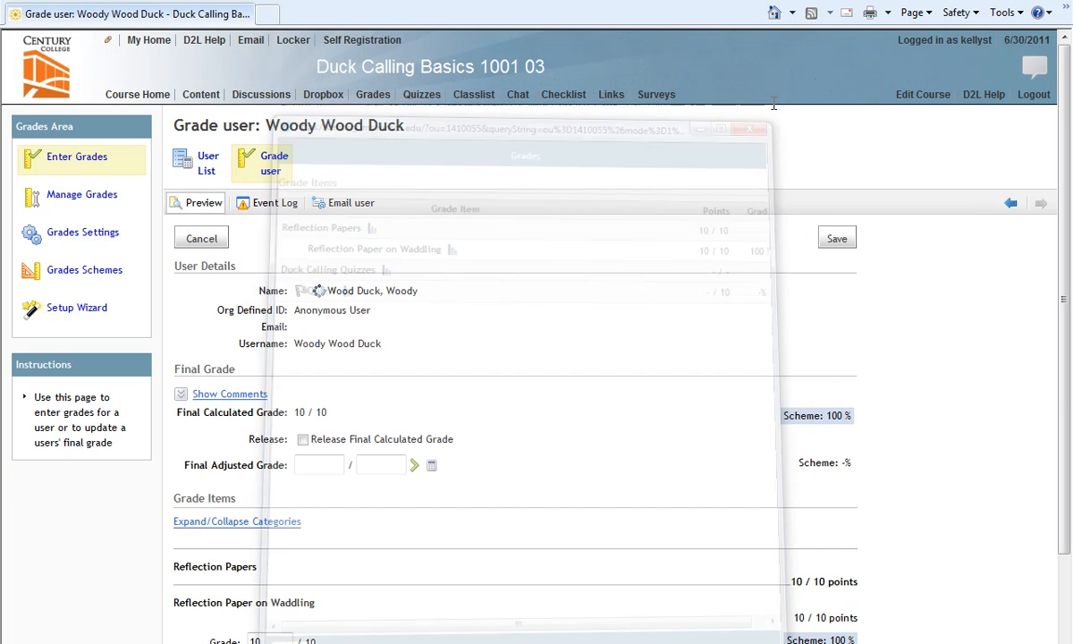
Close the student preview and return to the gradebook user list.
left_click(749, 128)
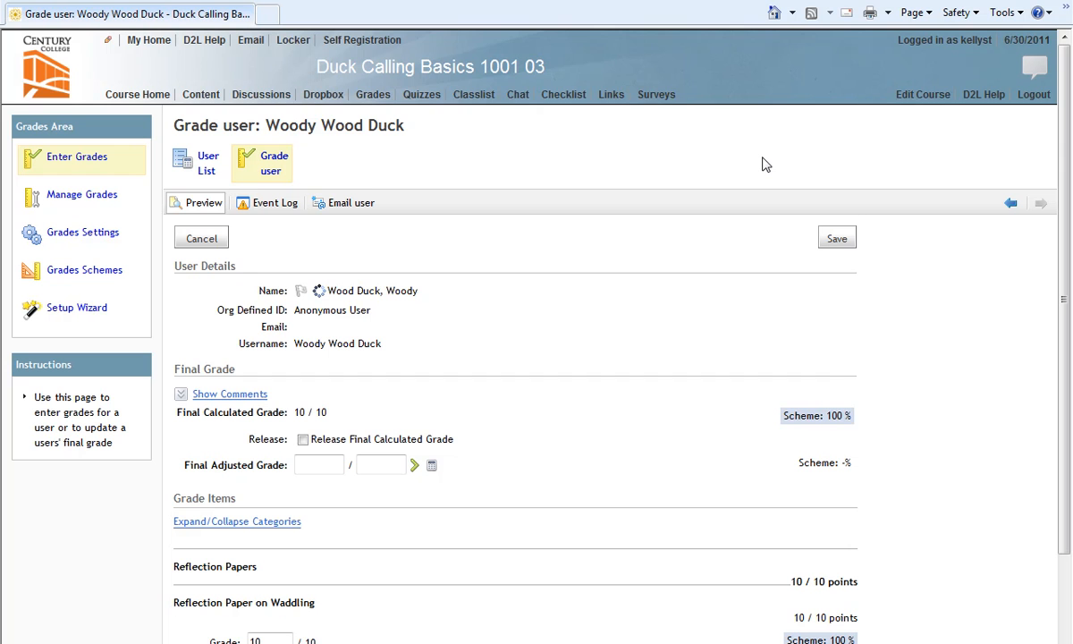
mouse_move(308, 150)
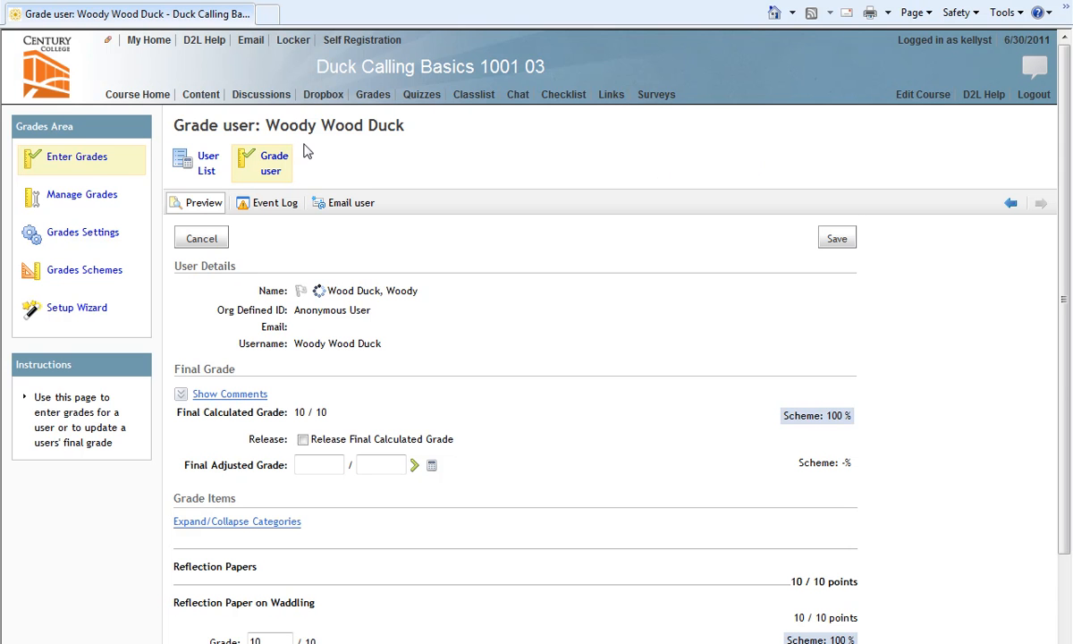
mouse_move(76, 157)
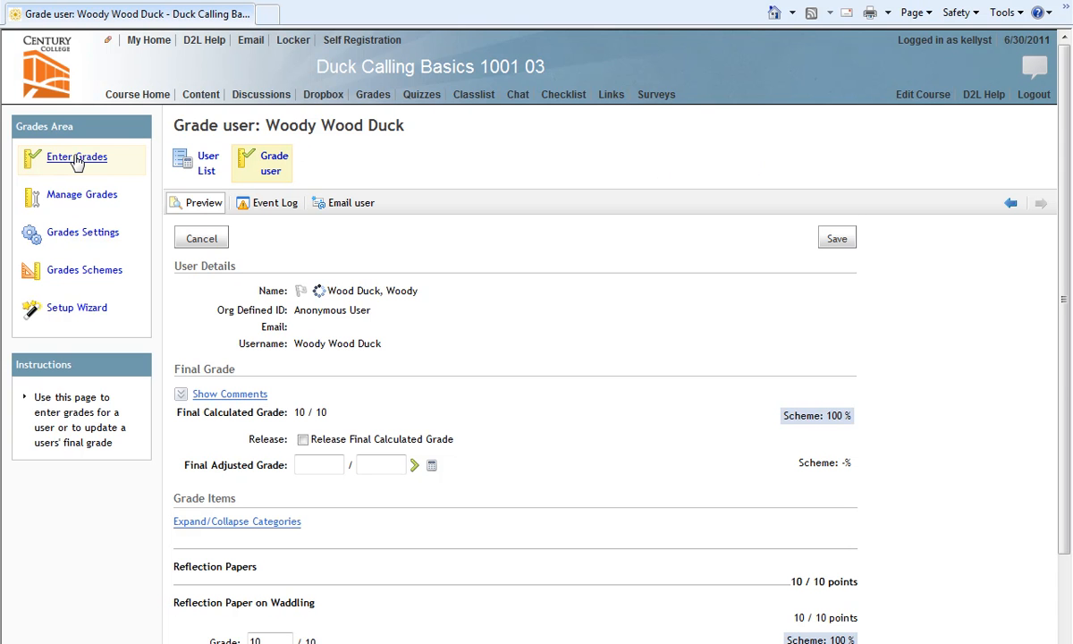
left_click(195, 162)
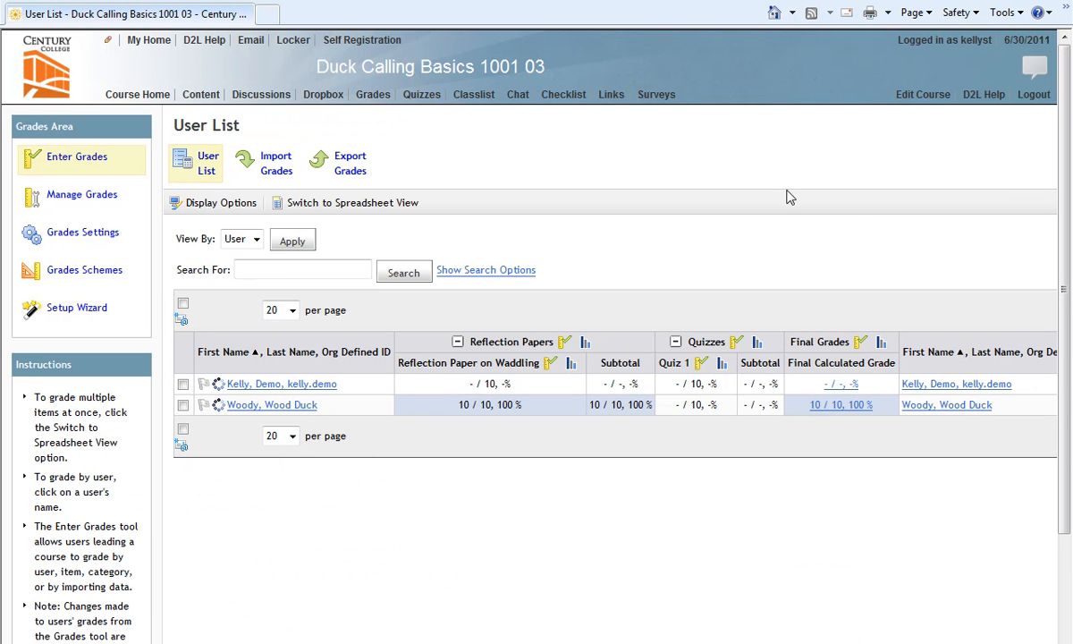
mouse_move(841, 362)
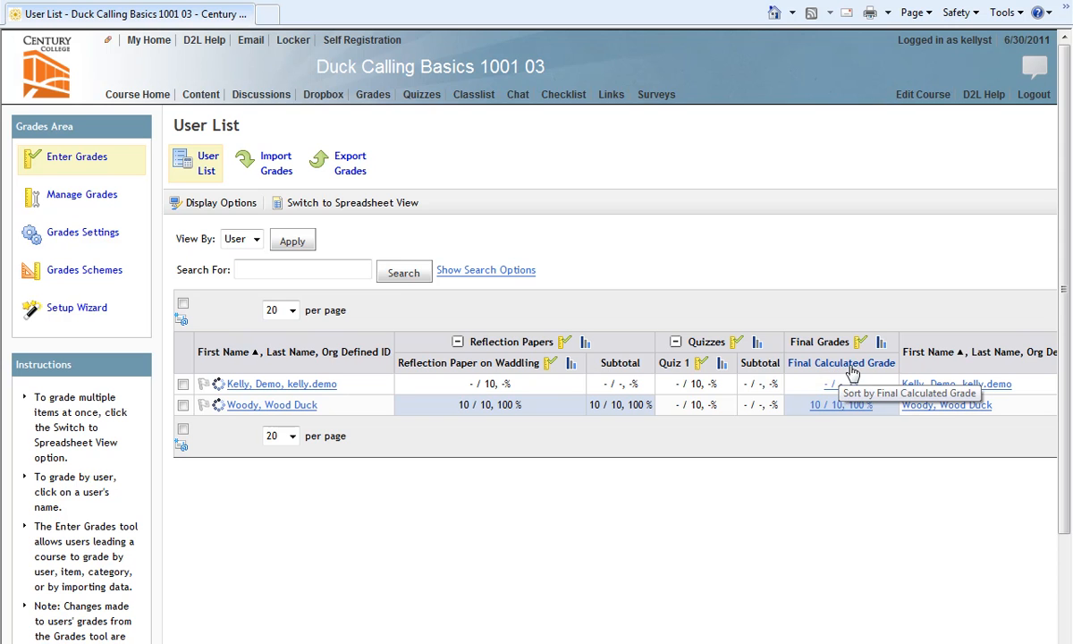
mouse_move(872, 366)
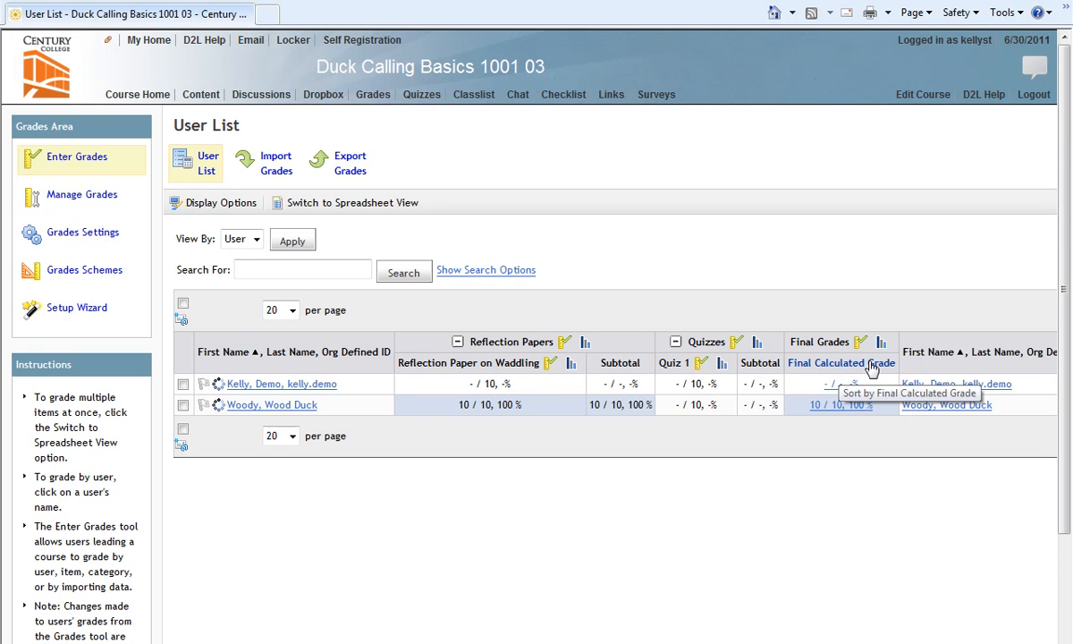
mouse_move(867, 370)
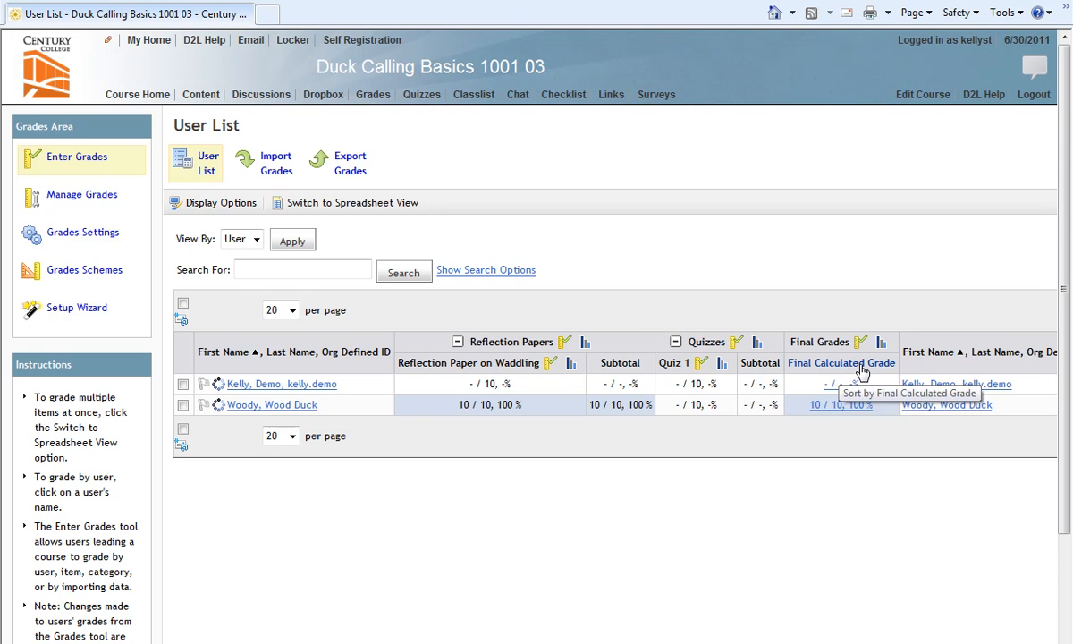
mouse_move(862, 343)
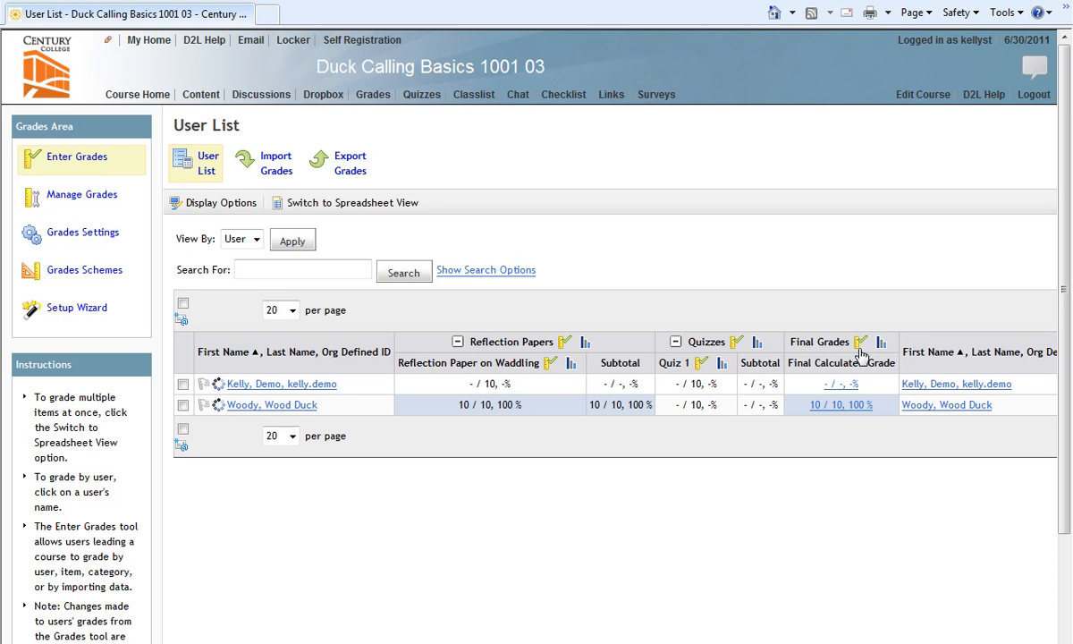
mouse_move(859, 345)
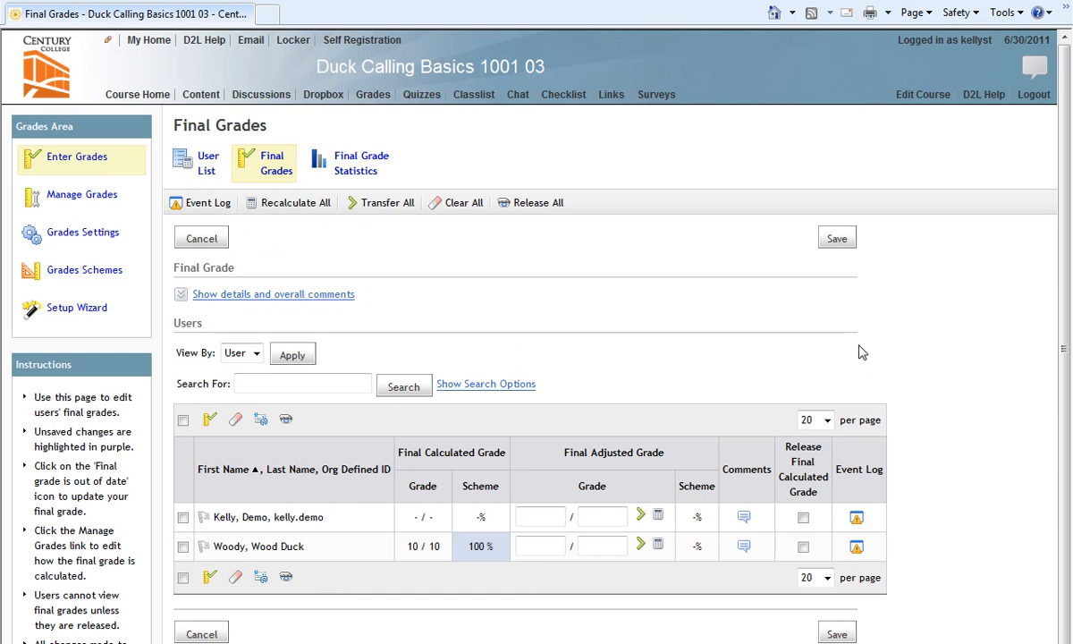
mouse_move(525, 333)
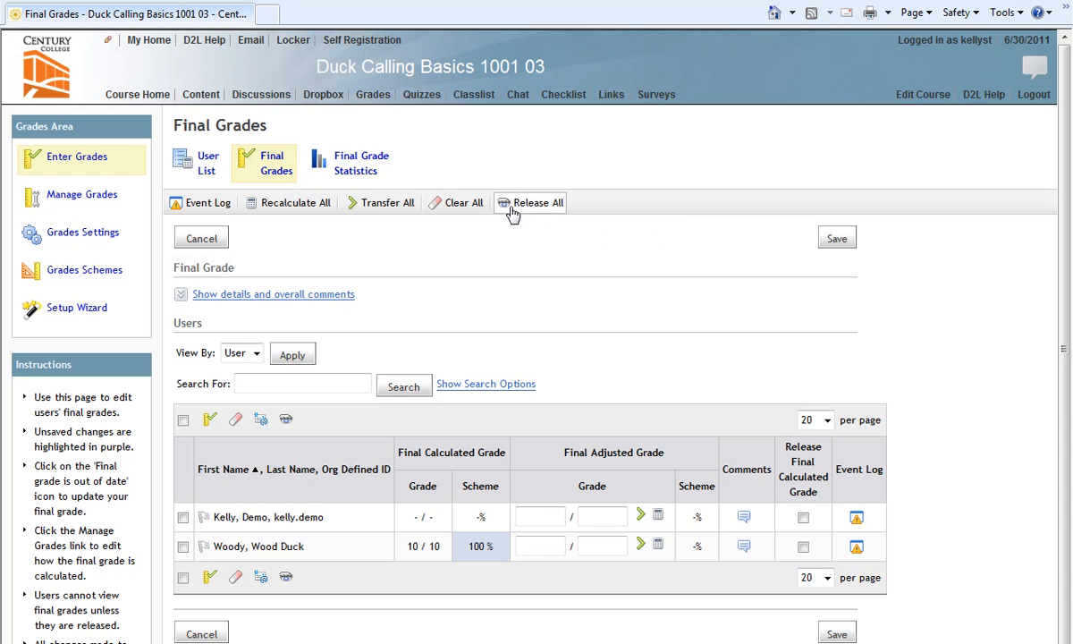
mouse_move(540, 212)
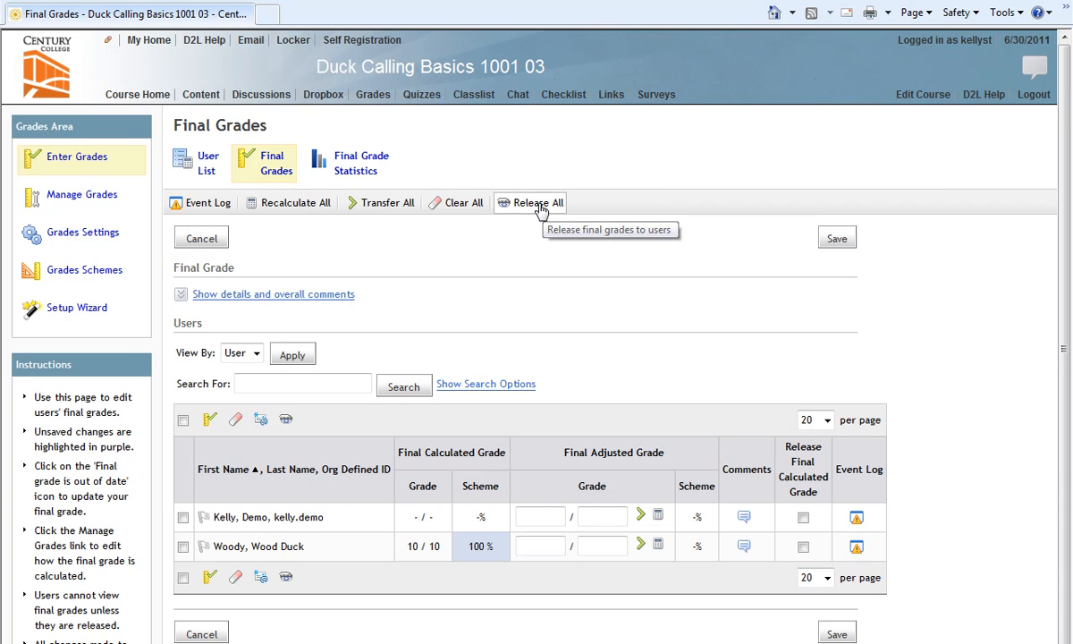
mouse_move(532, 210)
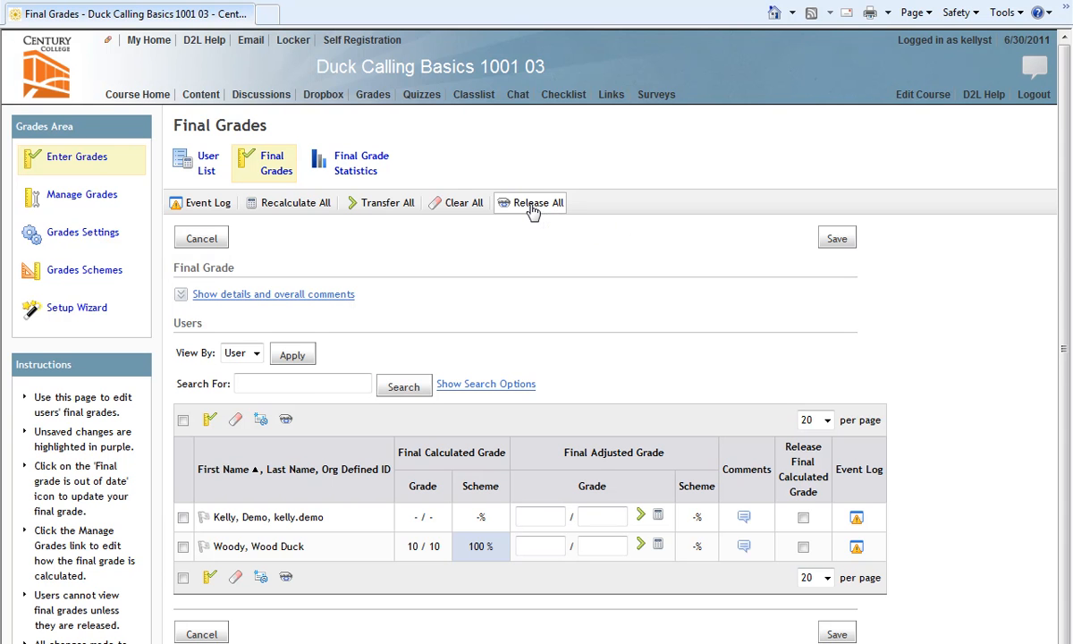
Choose Release All for the Final Calculated Grade on the Final Grades page.
left_click(530, 202)
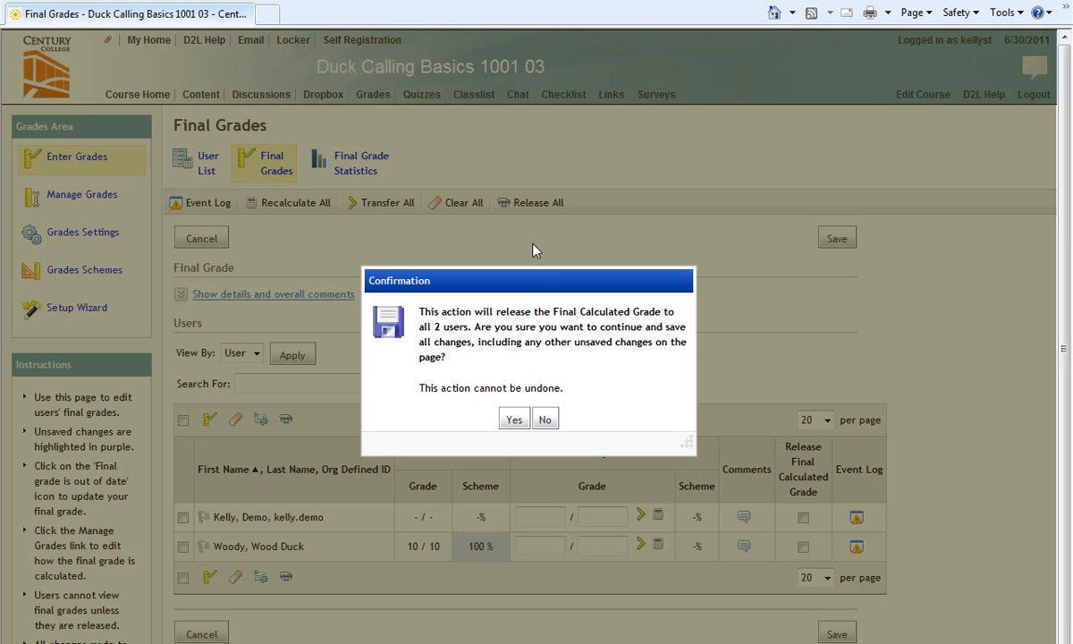
mouse_move(530, 281)
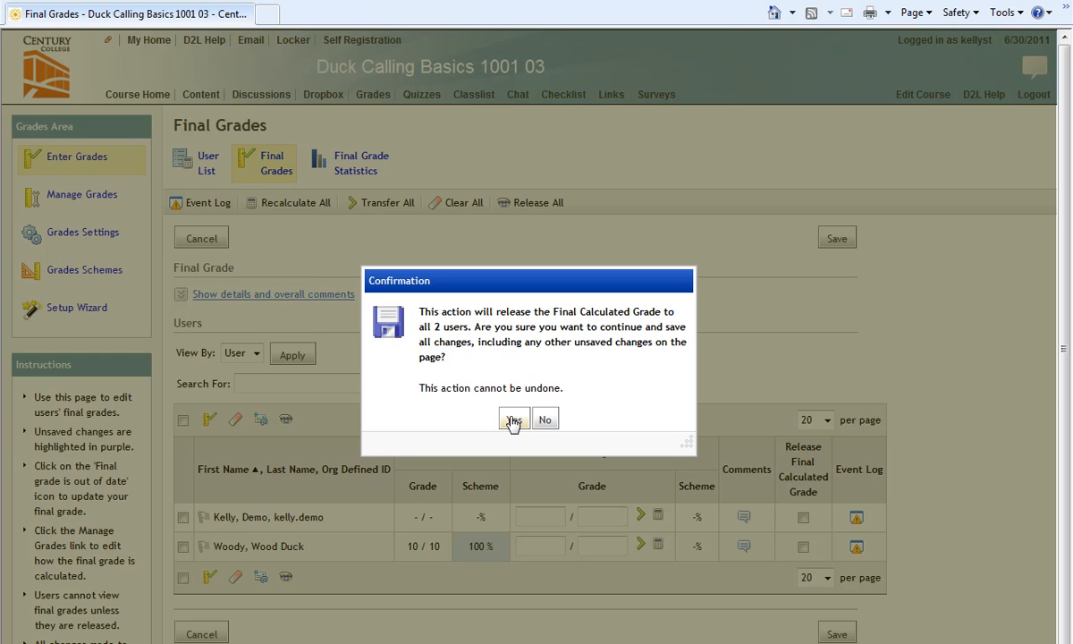
Confirm releasing final grades to both users, then save and confirm.
left_click(513, 419)
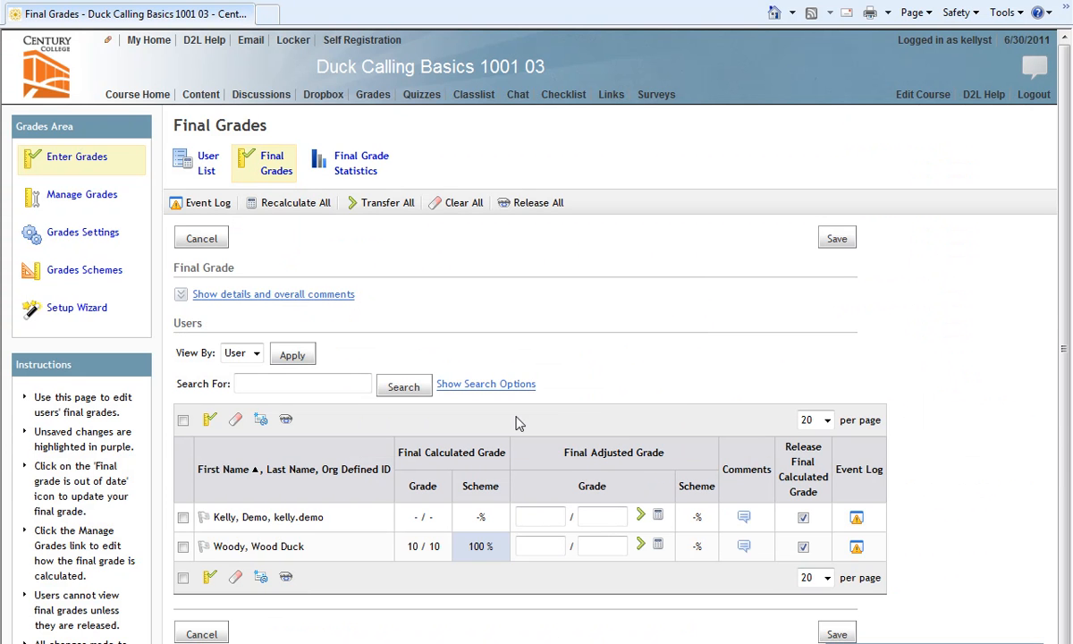
mouse_move(831, 464)
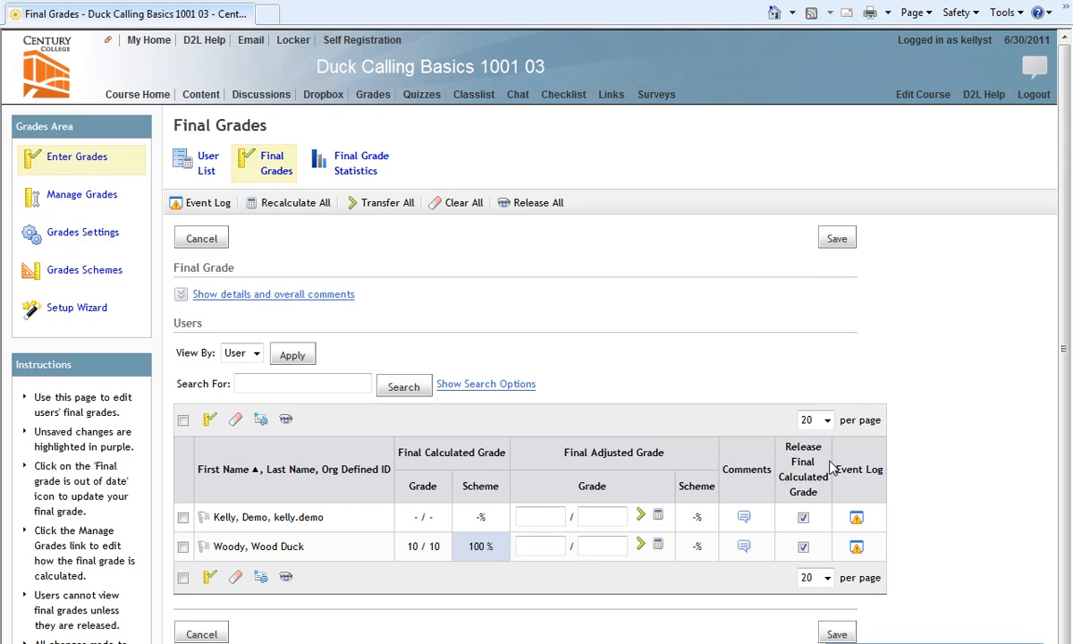
mouse_move(830, 493)
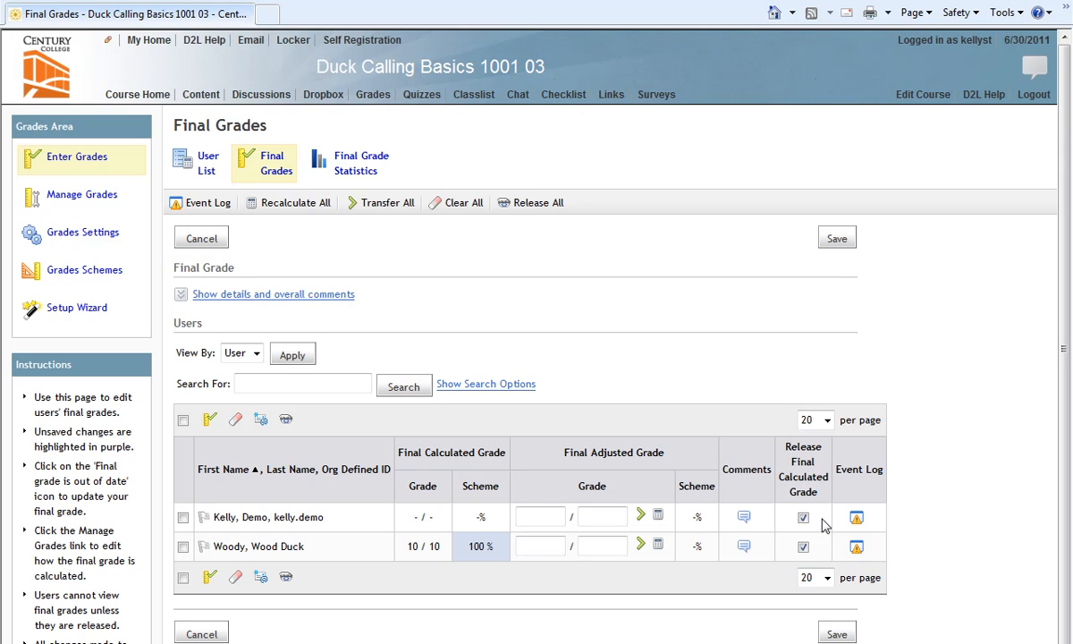
mouse_move(814, 556)
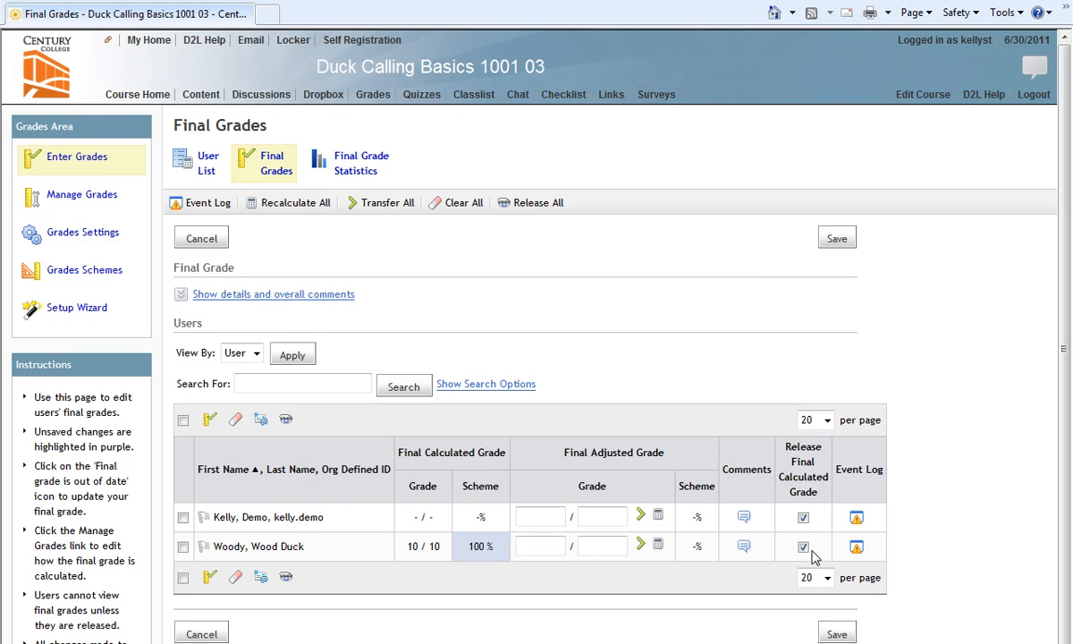
mouse_move(817, 554)
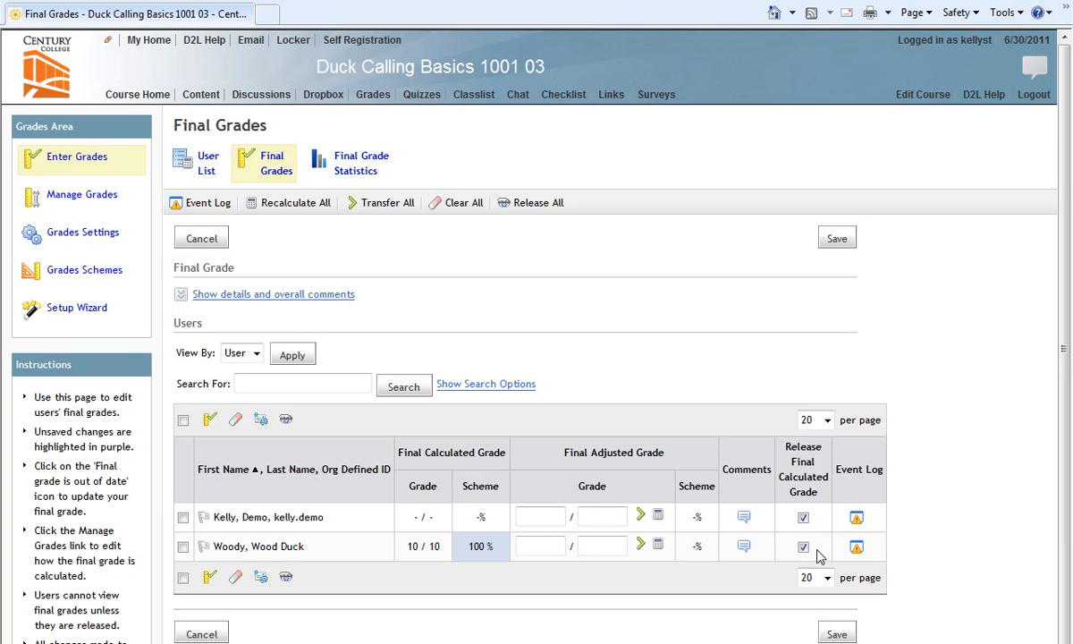
mouse_move(820, 604)
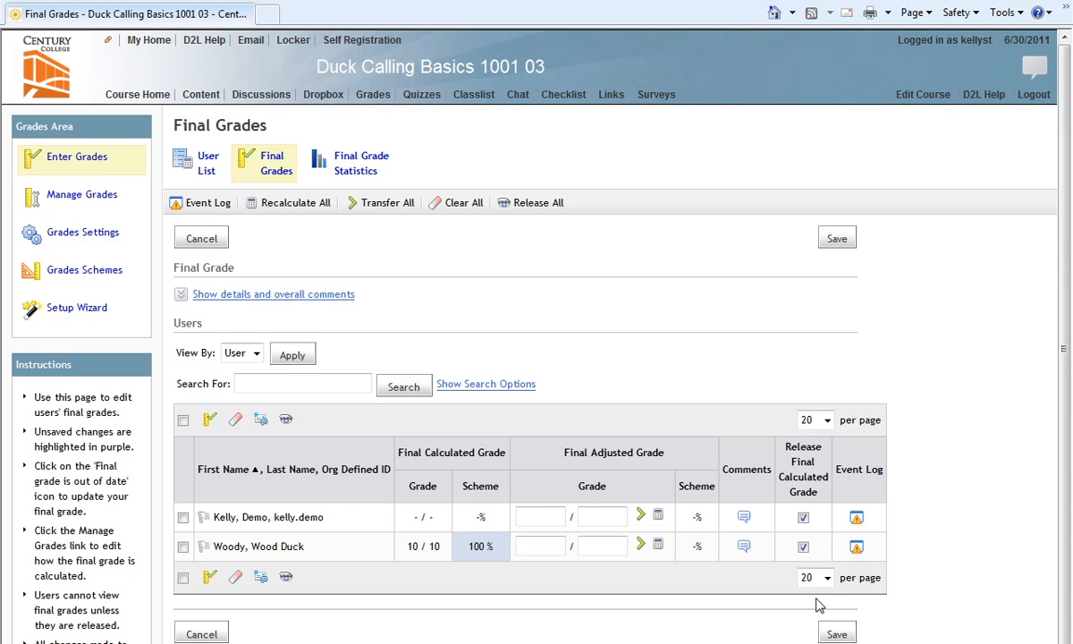
mouse_move(836, 633)
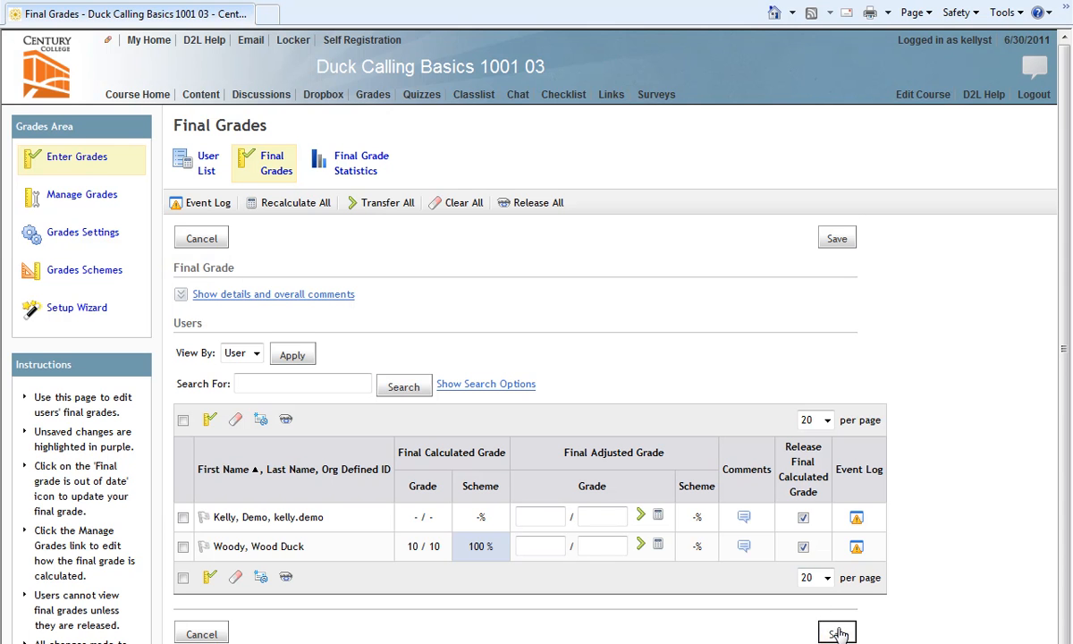
left_click(835, 632)
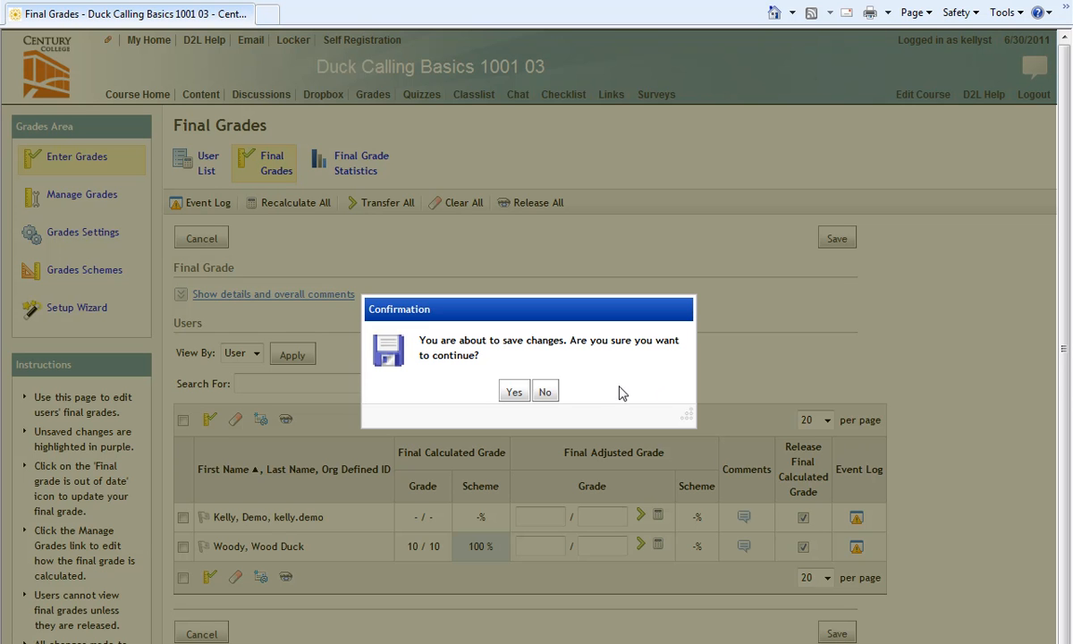
mouse_move(601, 393)
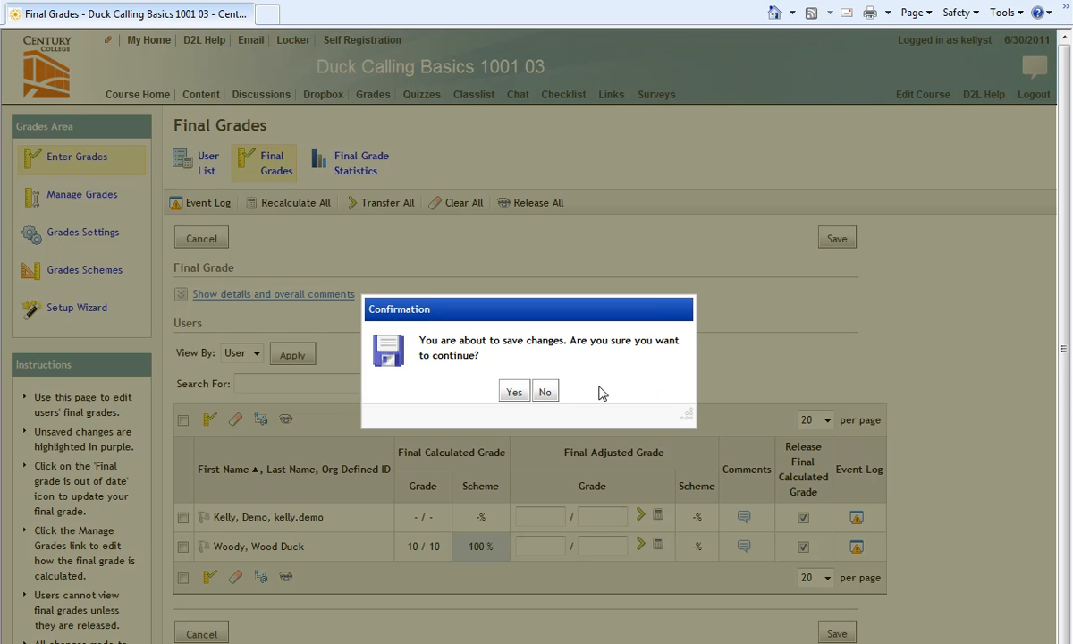
mouse_move(584, 393)
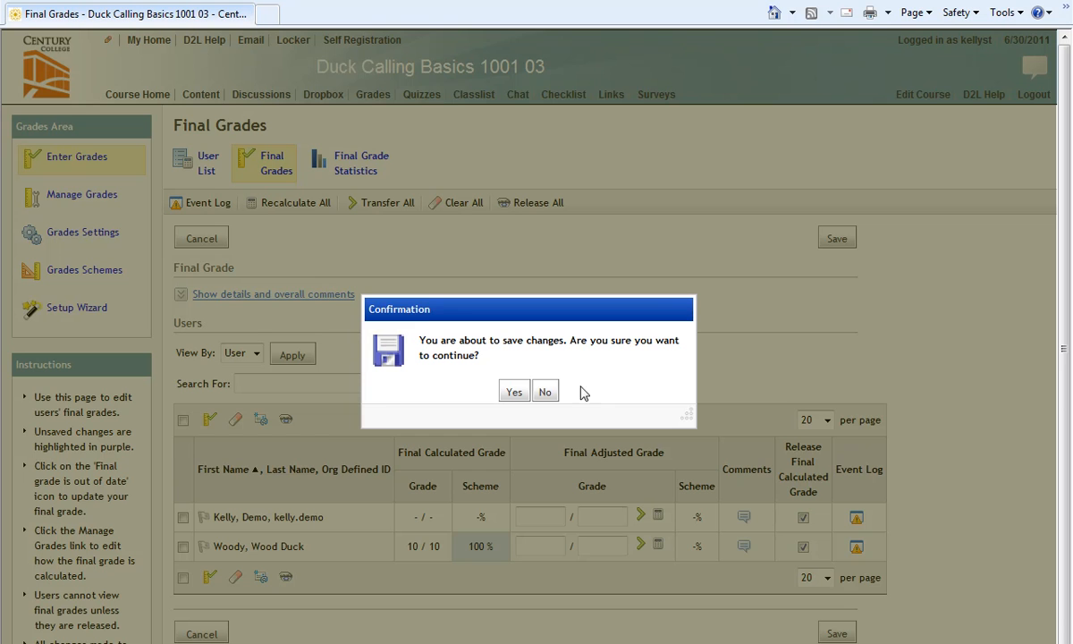
left_click(545, 390)
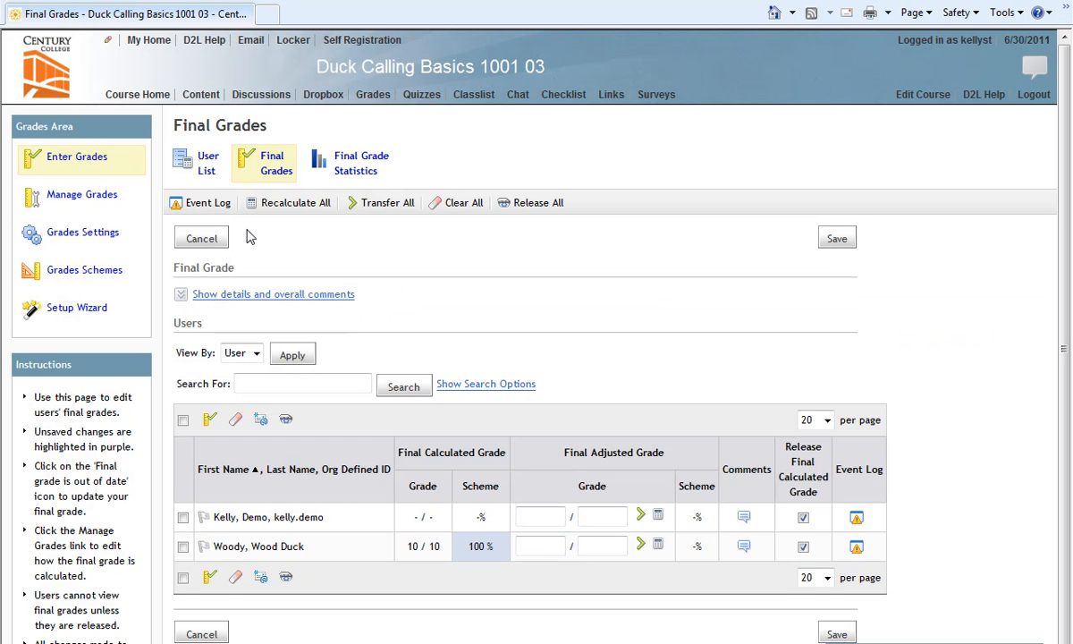
mouse_move(76, 156)
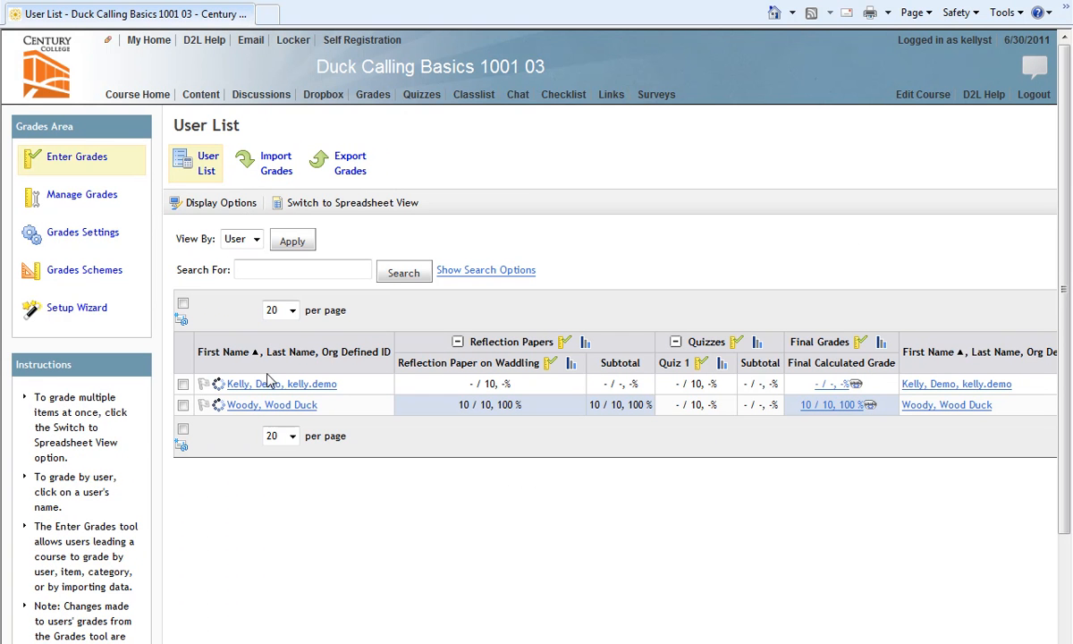
Reopen Woody Wood Duck's student-view preview showing the 10 / 10 final grade.
left_click(271, 404)
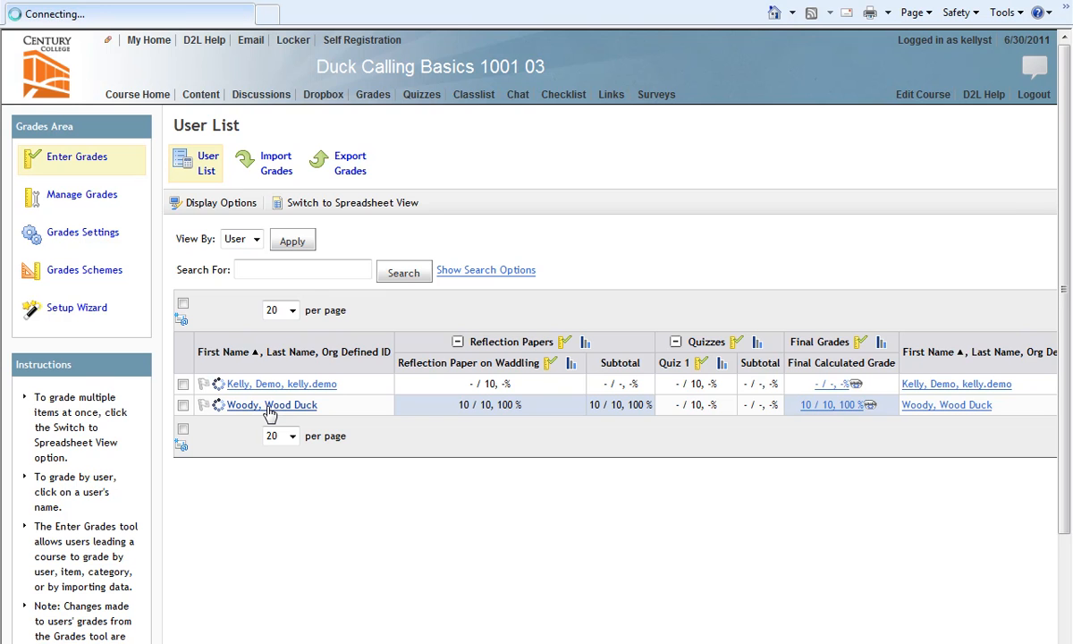
left_click(271, 404)
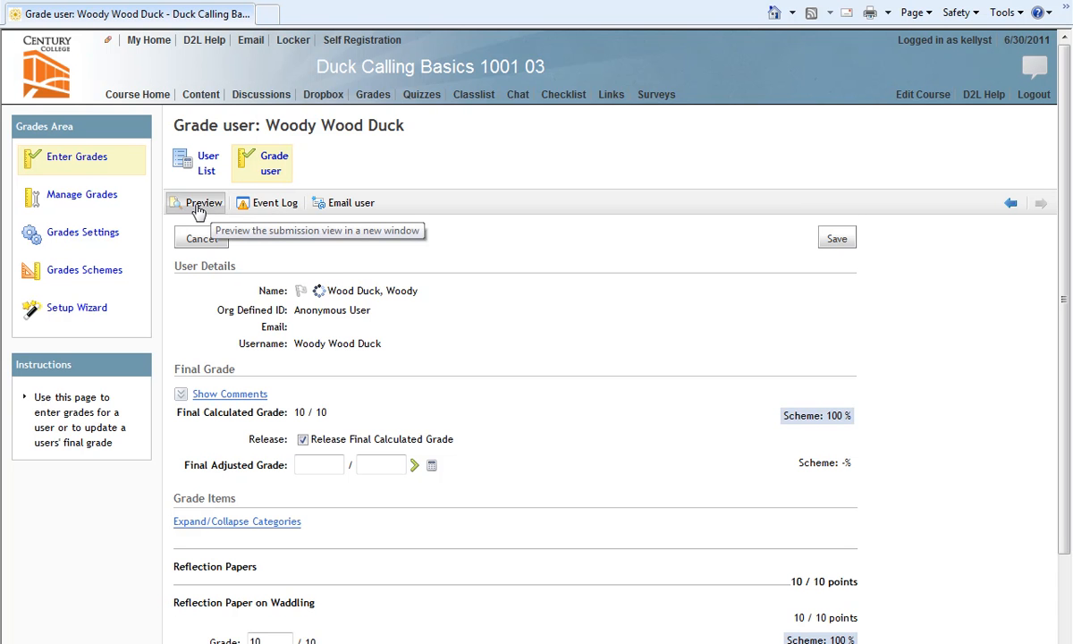
left_click(203, 202)
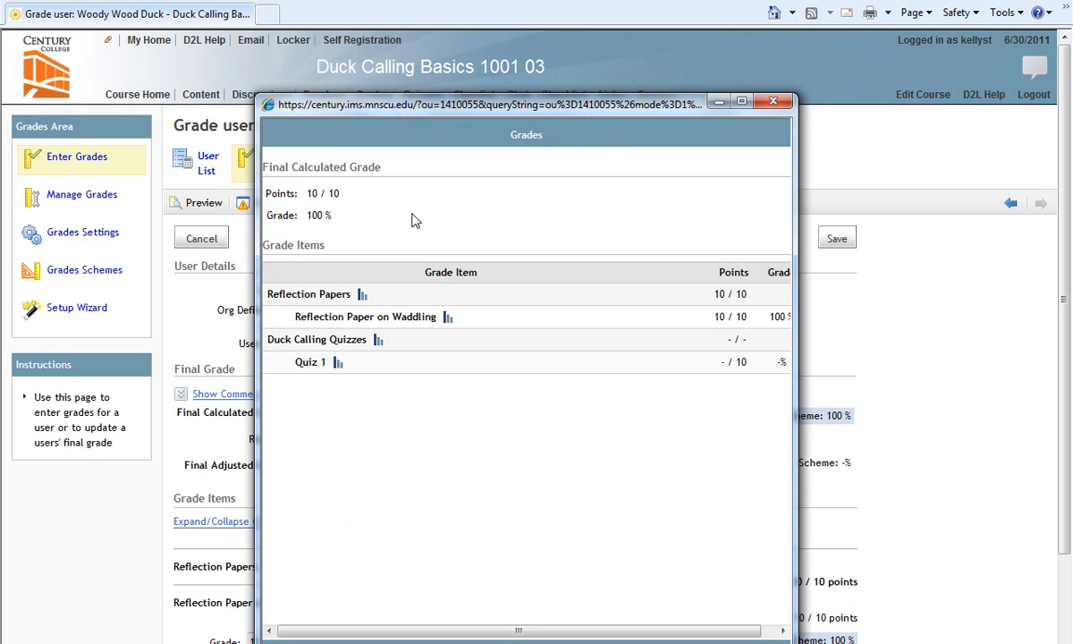
mouse_move(298, 229)
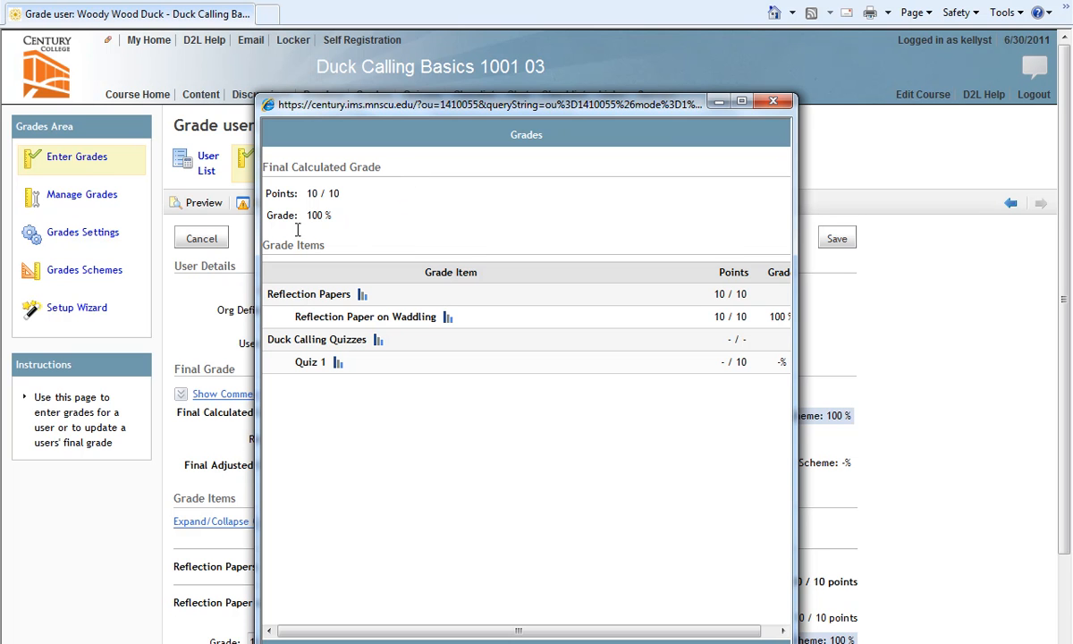